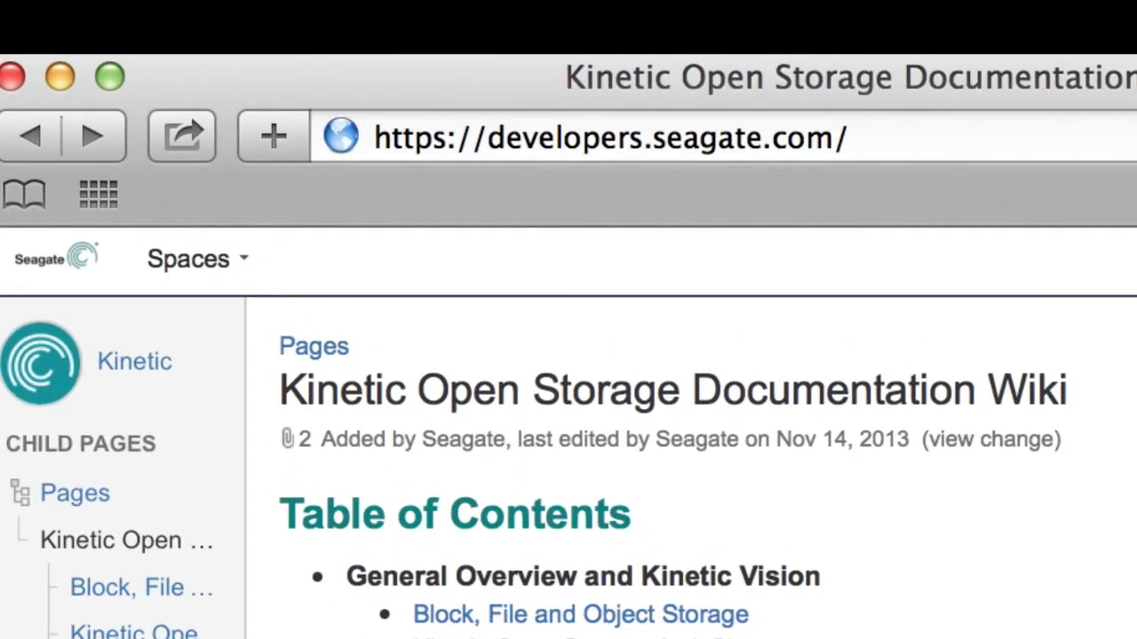
# Reach the Kinetic Developer Package page's Download Eclipse IDE instructions from the wiki contents
pyautogui.scroll(-3)
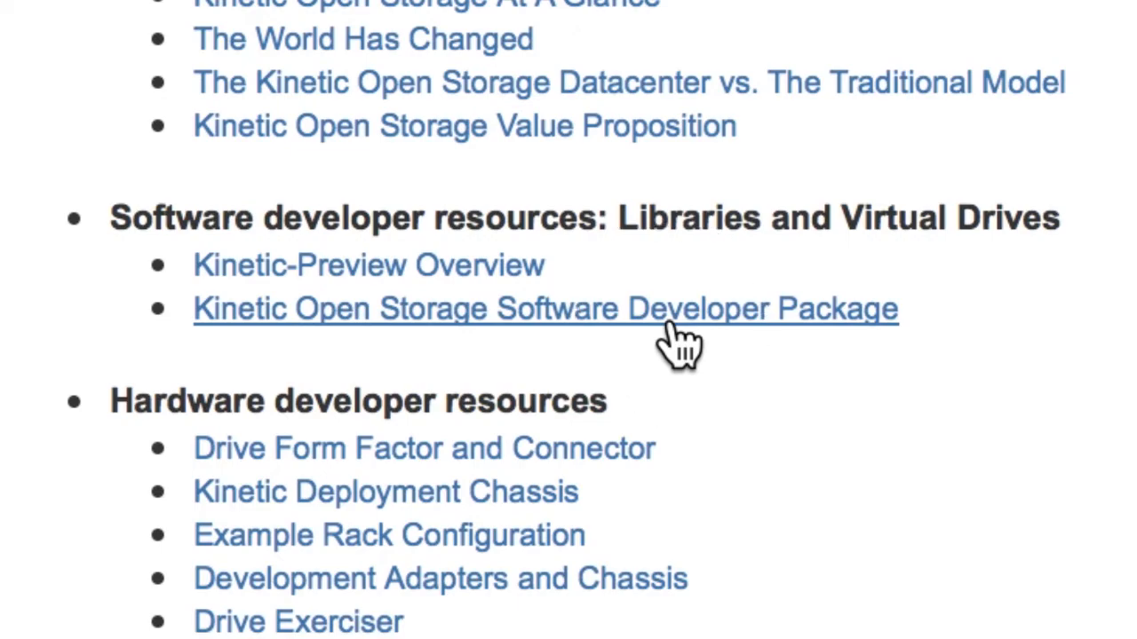
pyautogui.click(546, 309)
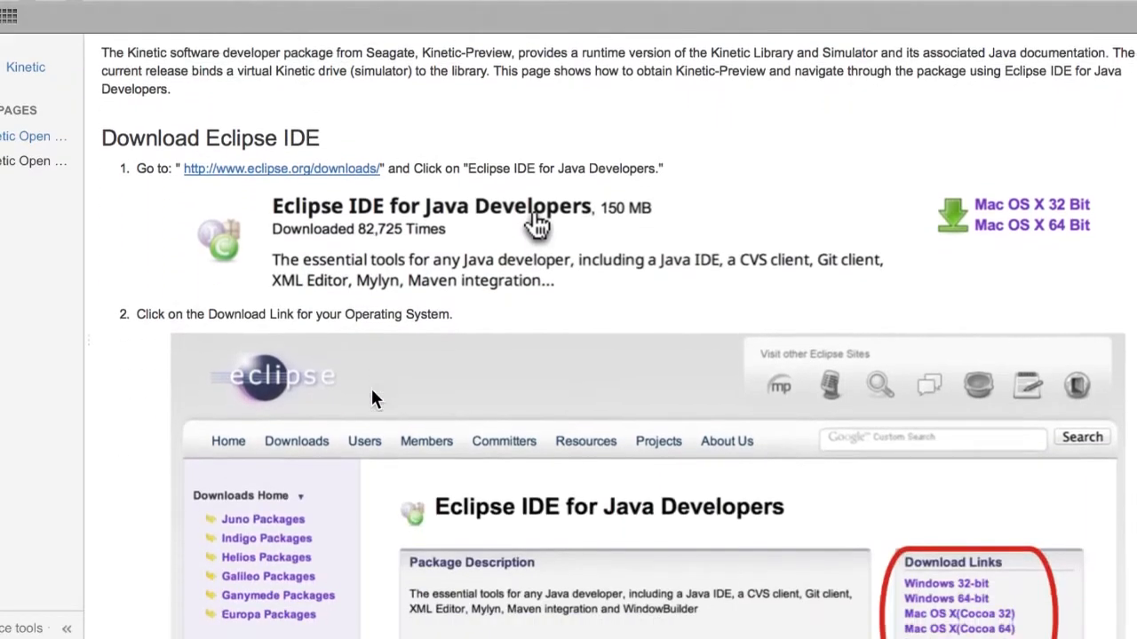
pyautogui.scroll(-3)
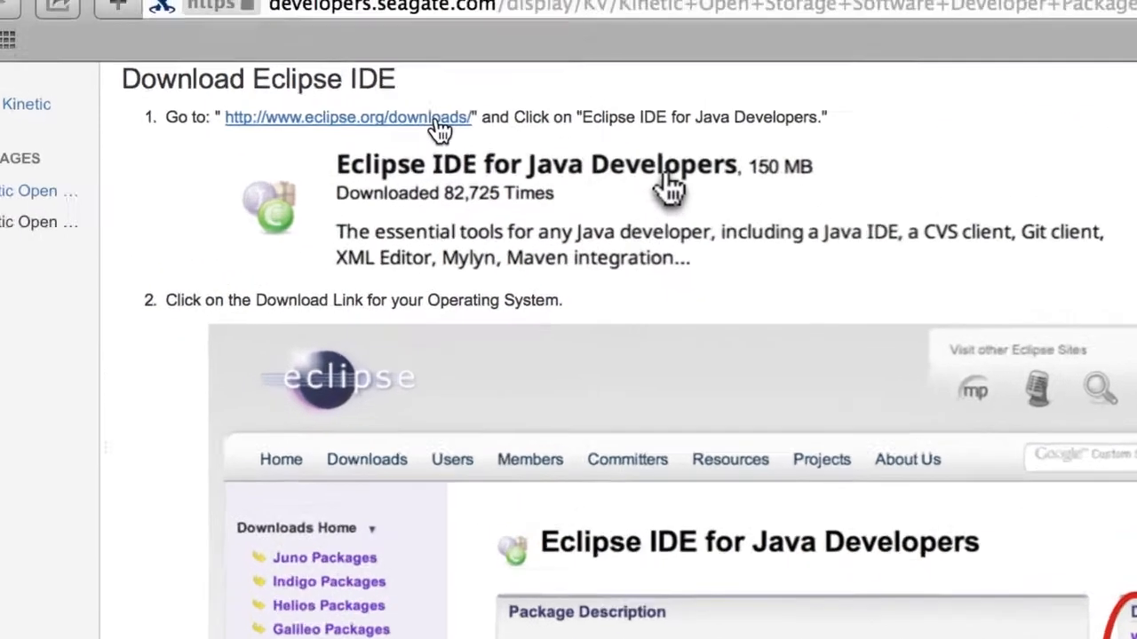
# Follow eclipse.org/downloads to the Eclipse IDE for Java Developers package page
pyautogui.click(348, 117)
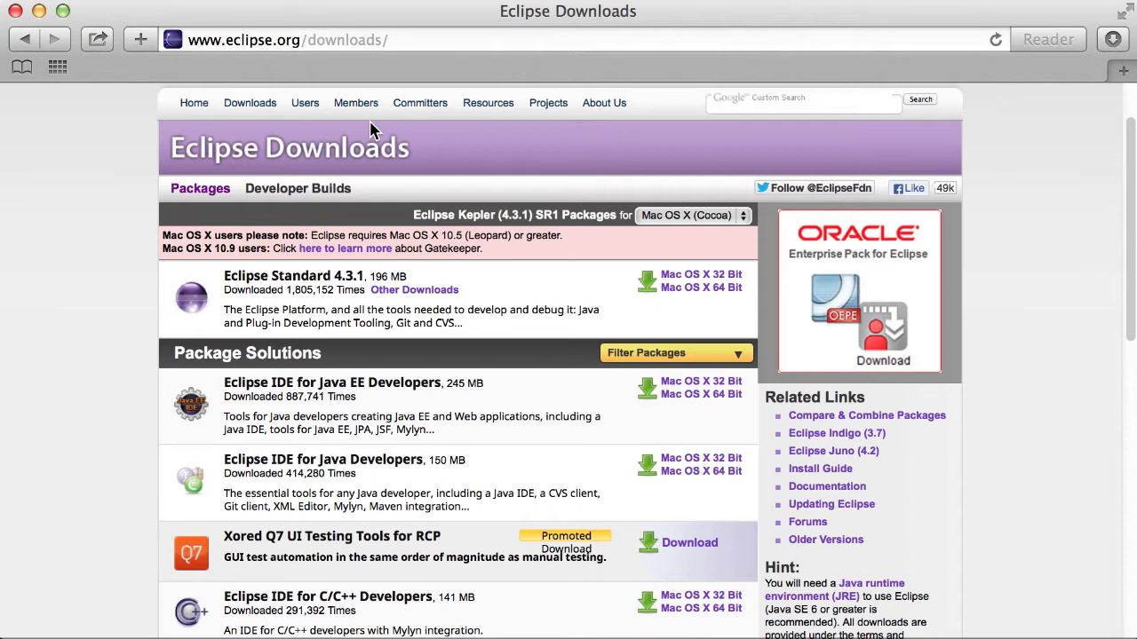
pyautogui.scroll(-3)
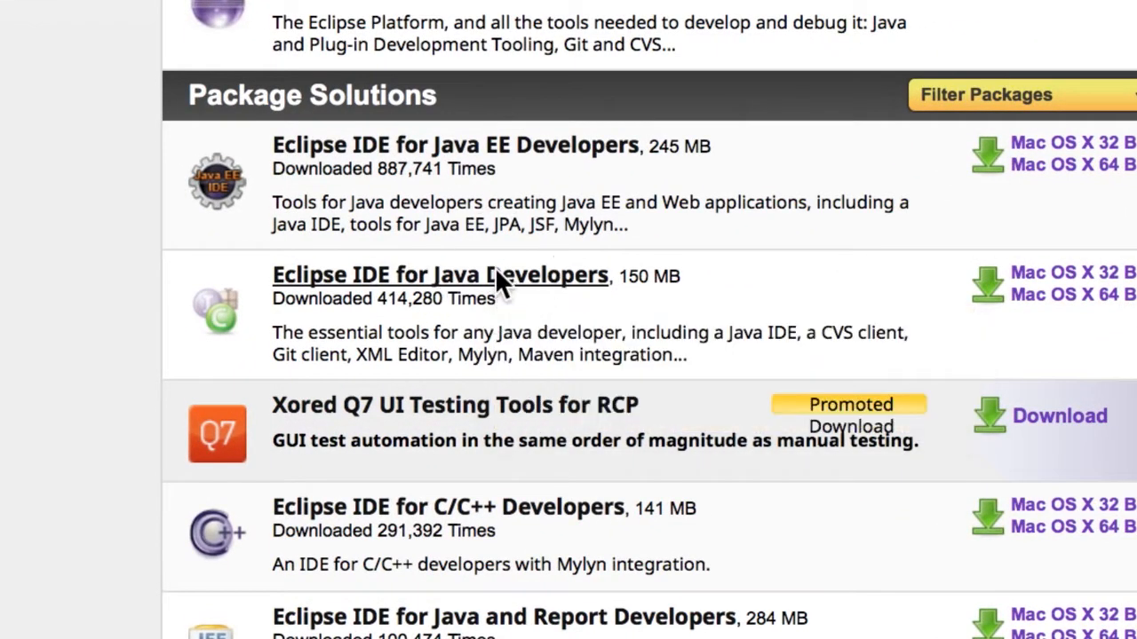
pyautogui.click(441, 274)
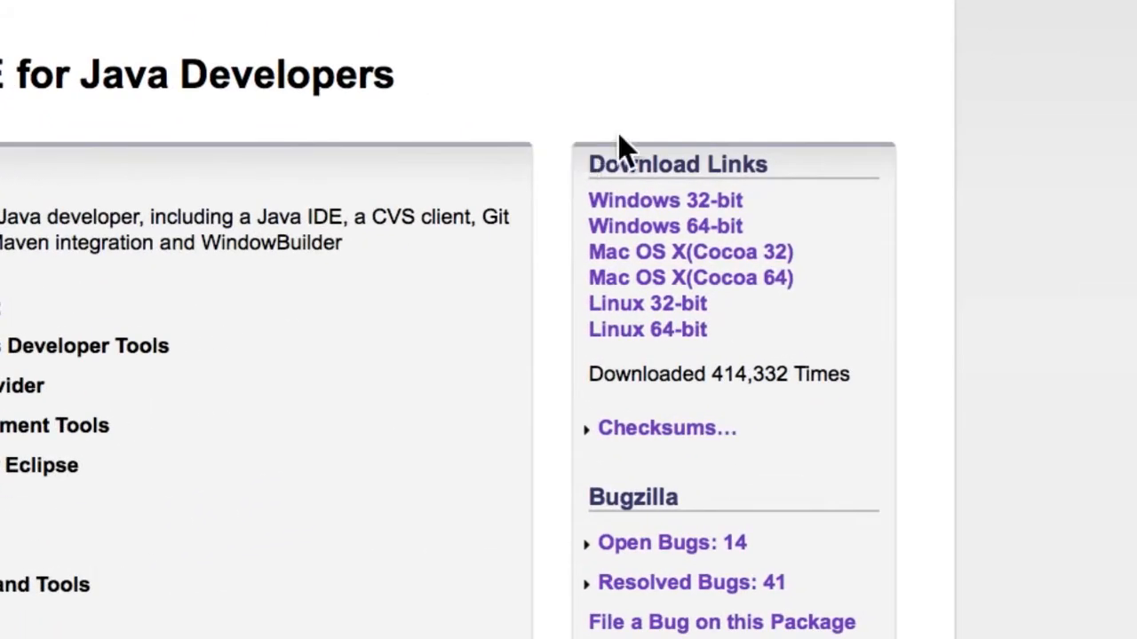
pyautogui.moveTo(849, 346)
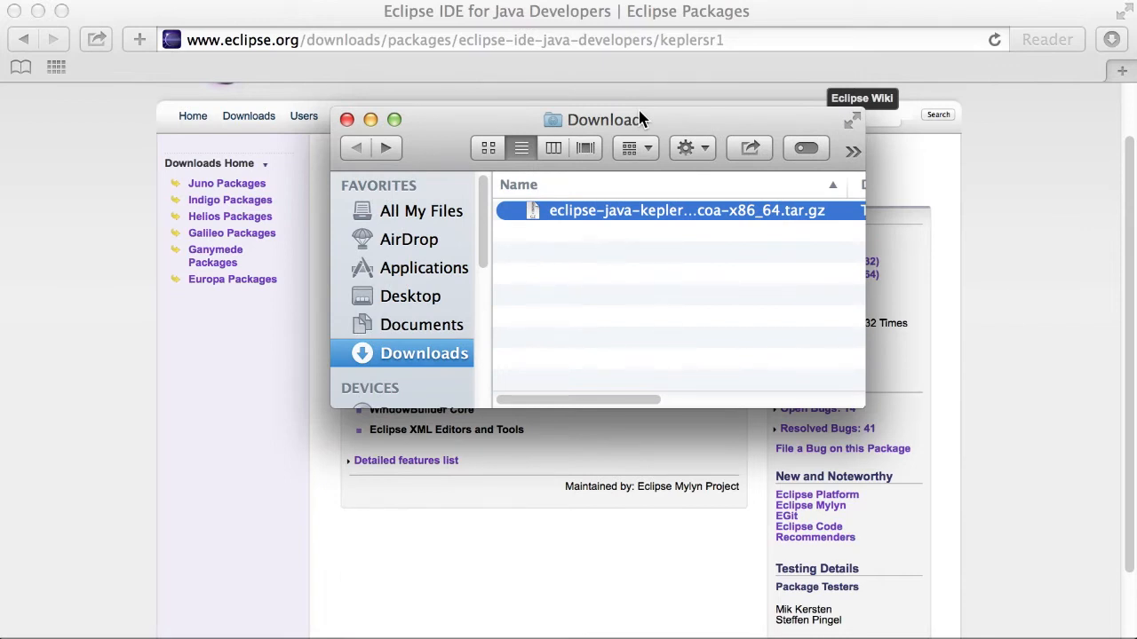
pyautogui.moveTo(595, 217)
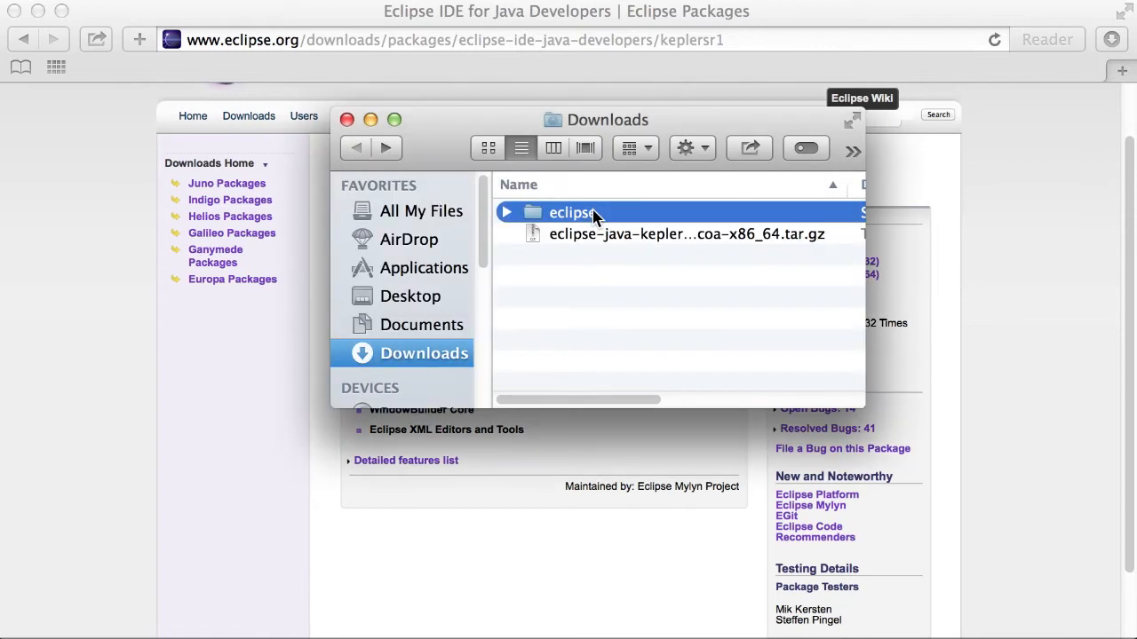
pyautogui.moveTo(614, 220)
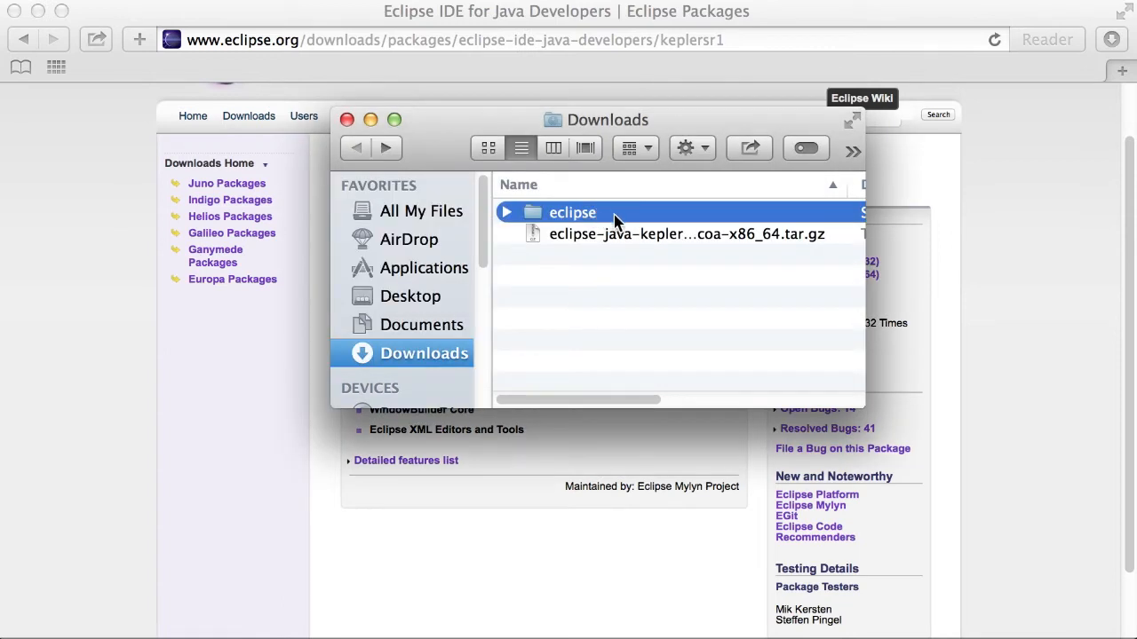
# Launch the Eclipse application from the extracted eclipse folder in Downloads
pyautogui.doubleClick(572, 213)
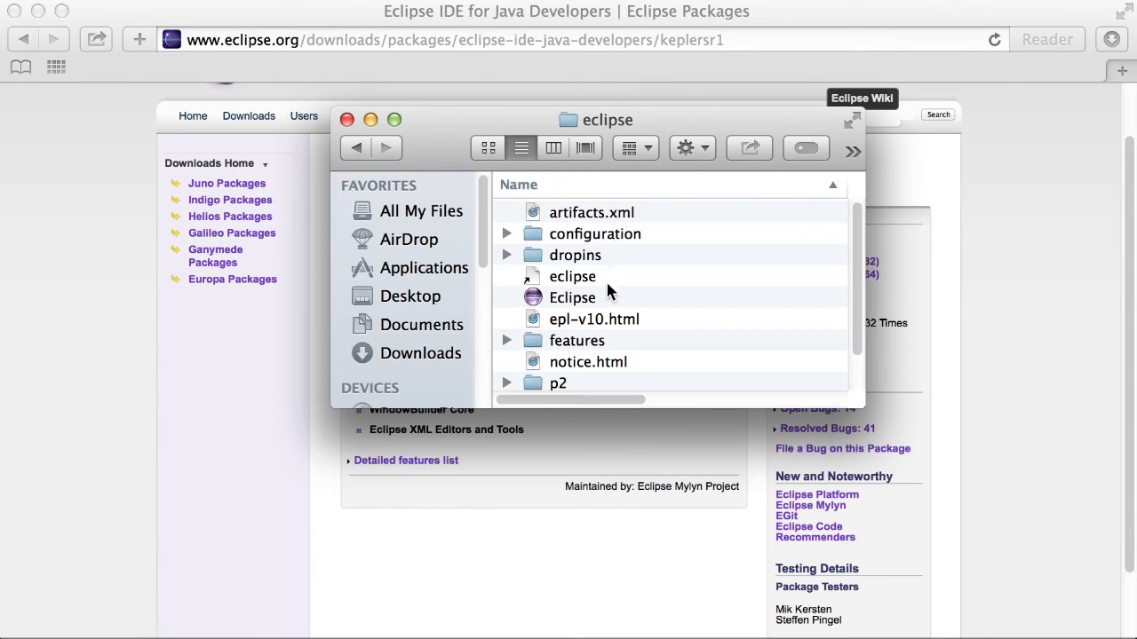
pyautogui.moveTo(615, 309)
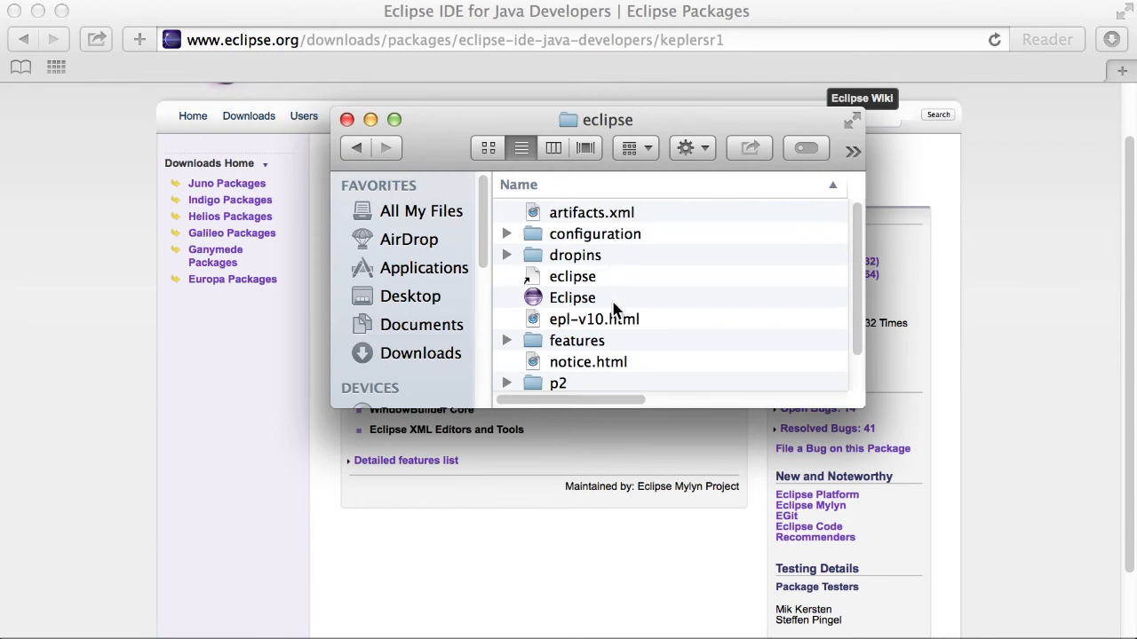
pyautogui.doubleClick(572, 298)
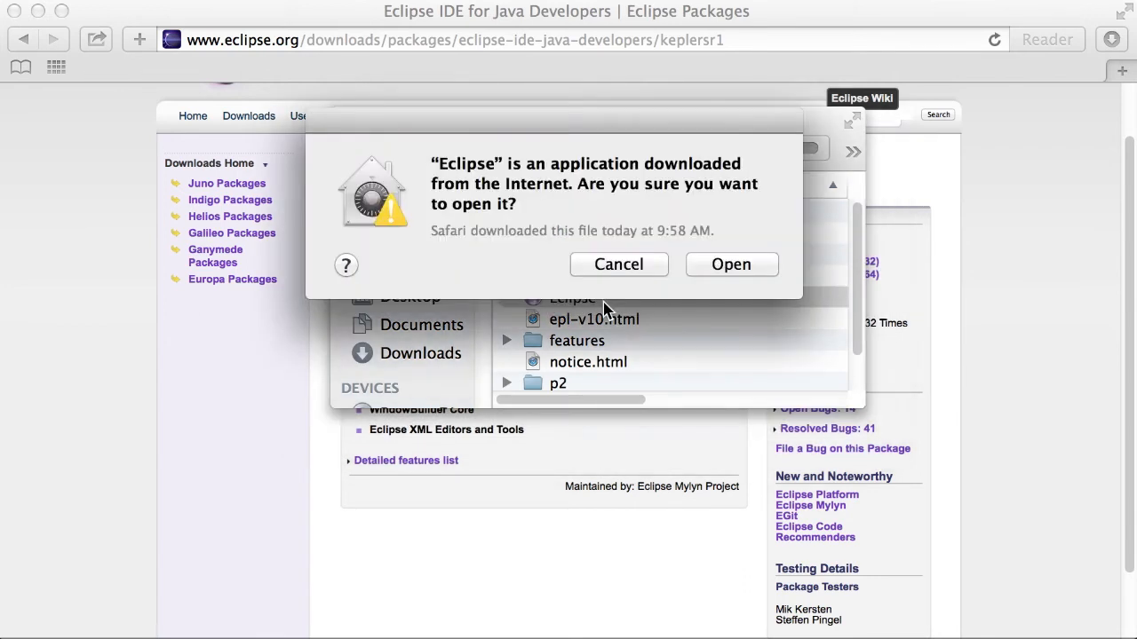
# Allow the downloaded app to run and accept the default Documents/workspace folder
pyautogui.click(730, 263)
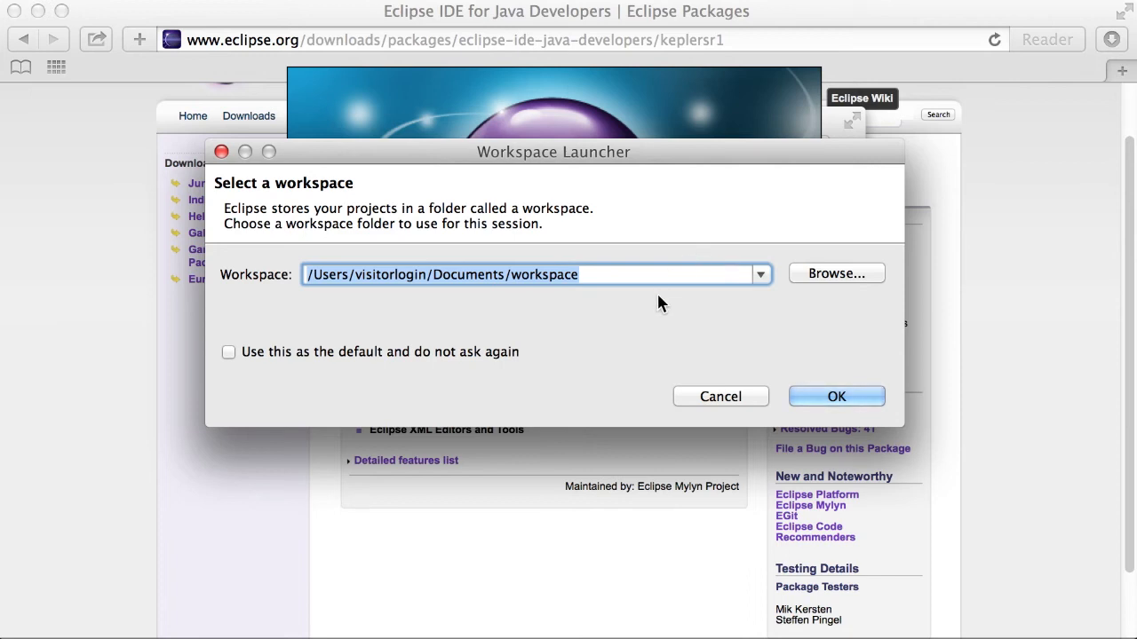
pyautogui.moveTo(824, 376)
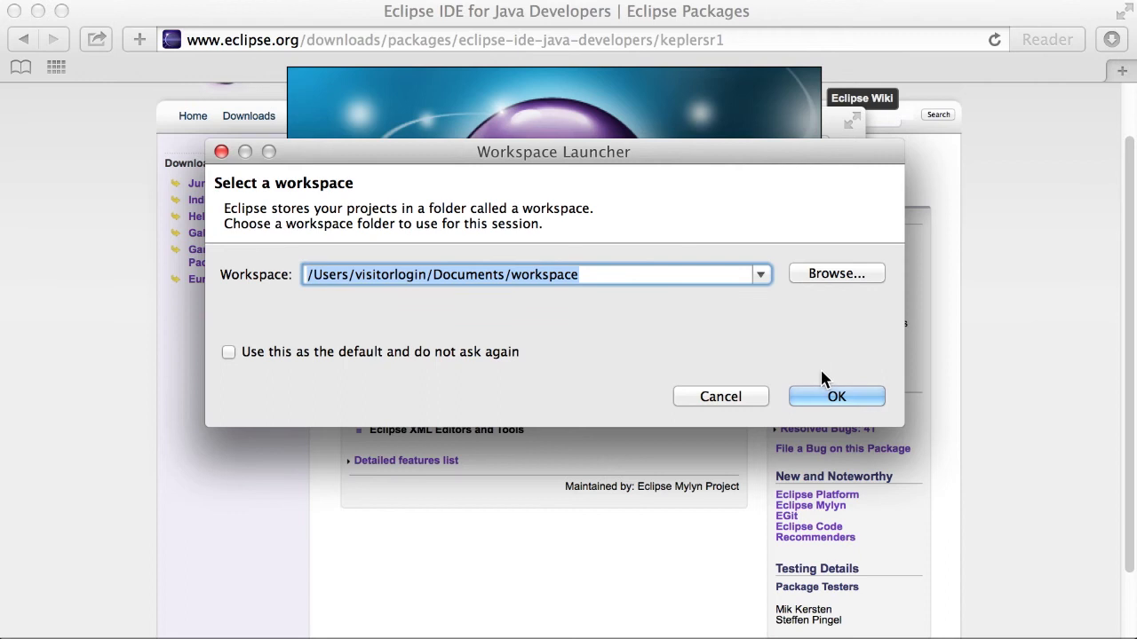
pyautogui.click(835, 396)
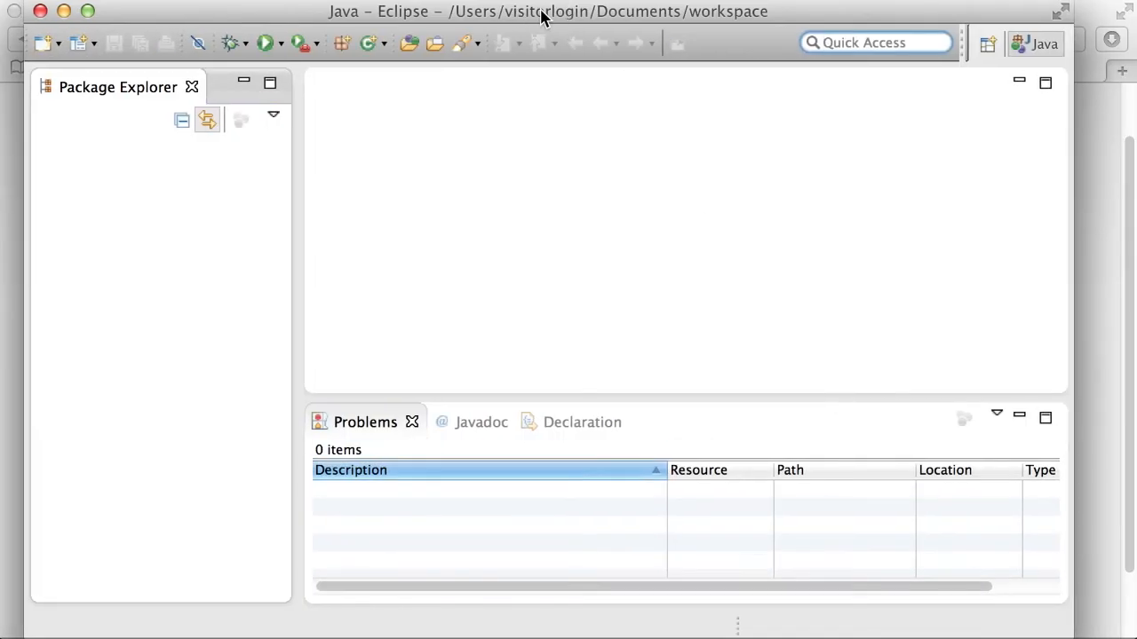
# Bring the empty Java workbench window to focus once Eclipse finishes loading
pyautogui.click(874, 42)
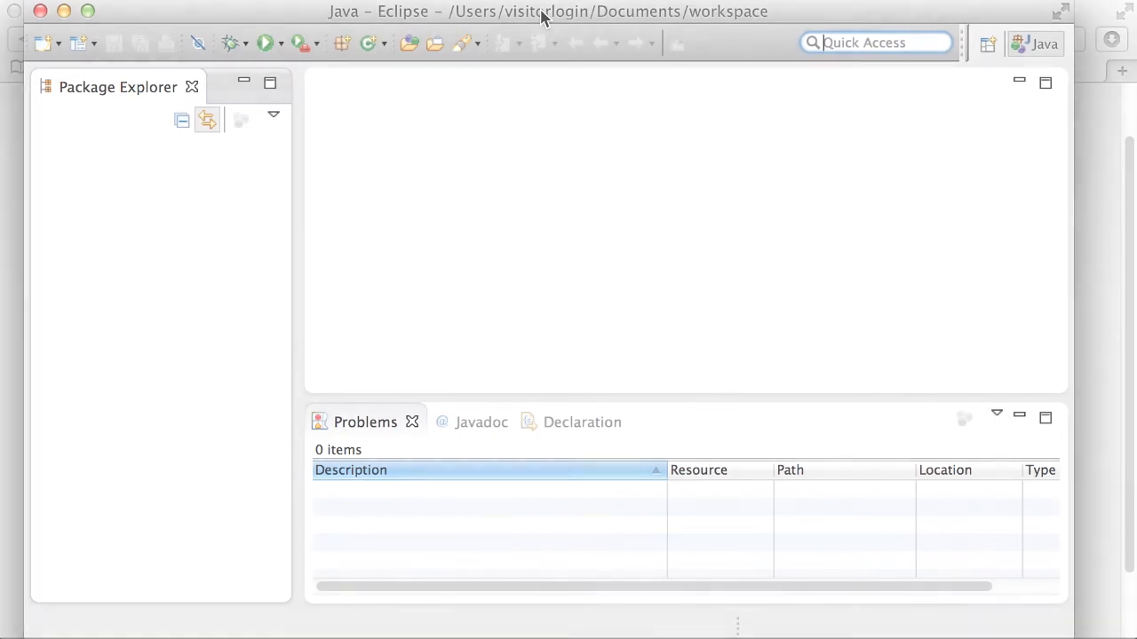